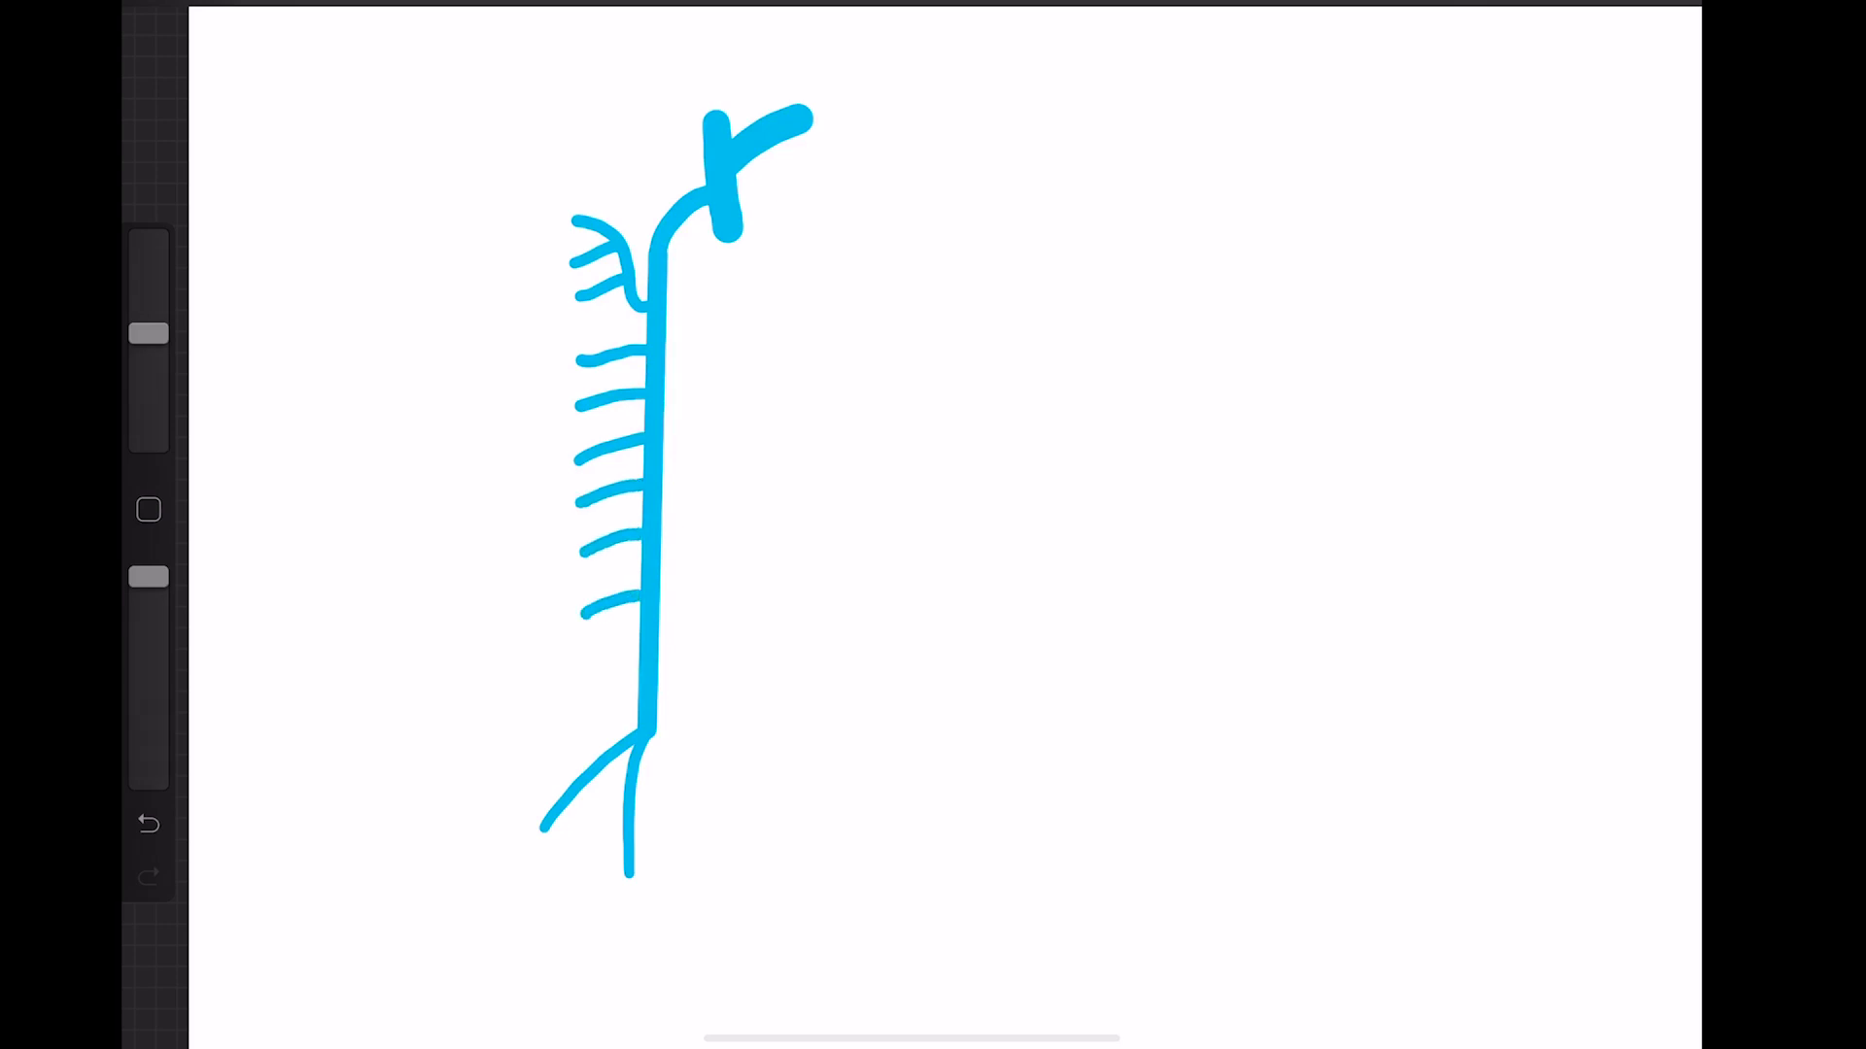
Draw the upper right vessel joining the trunk and the lower vertical vessel with its side branches in blue
drag(666, 476, 815, 473)
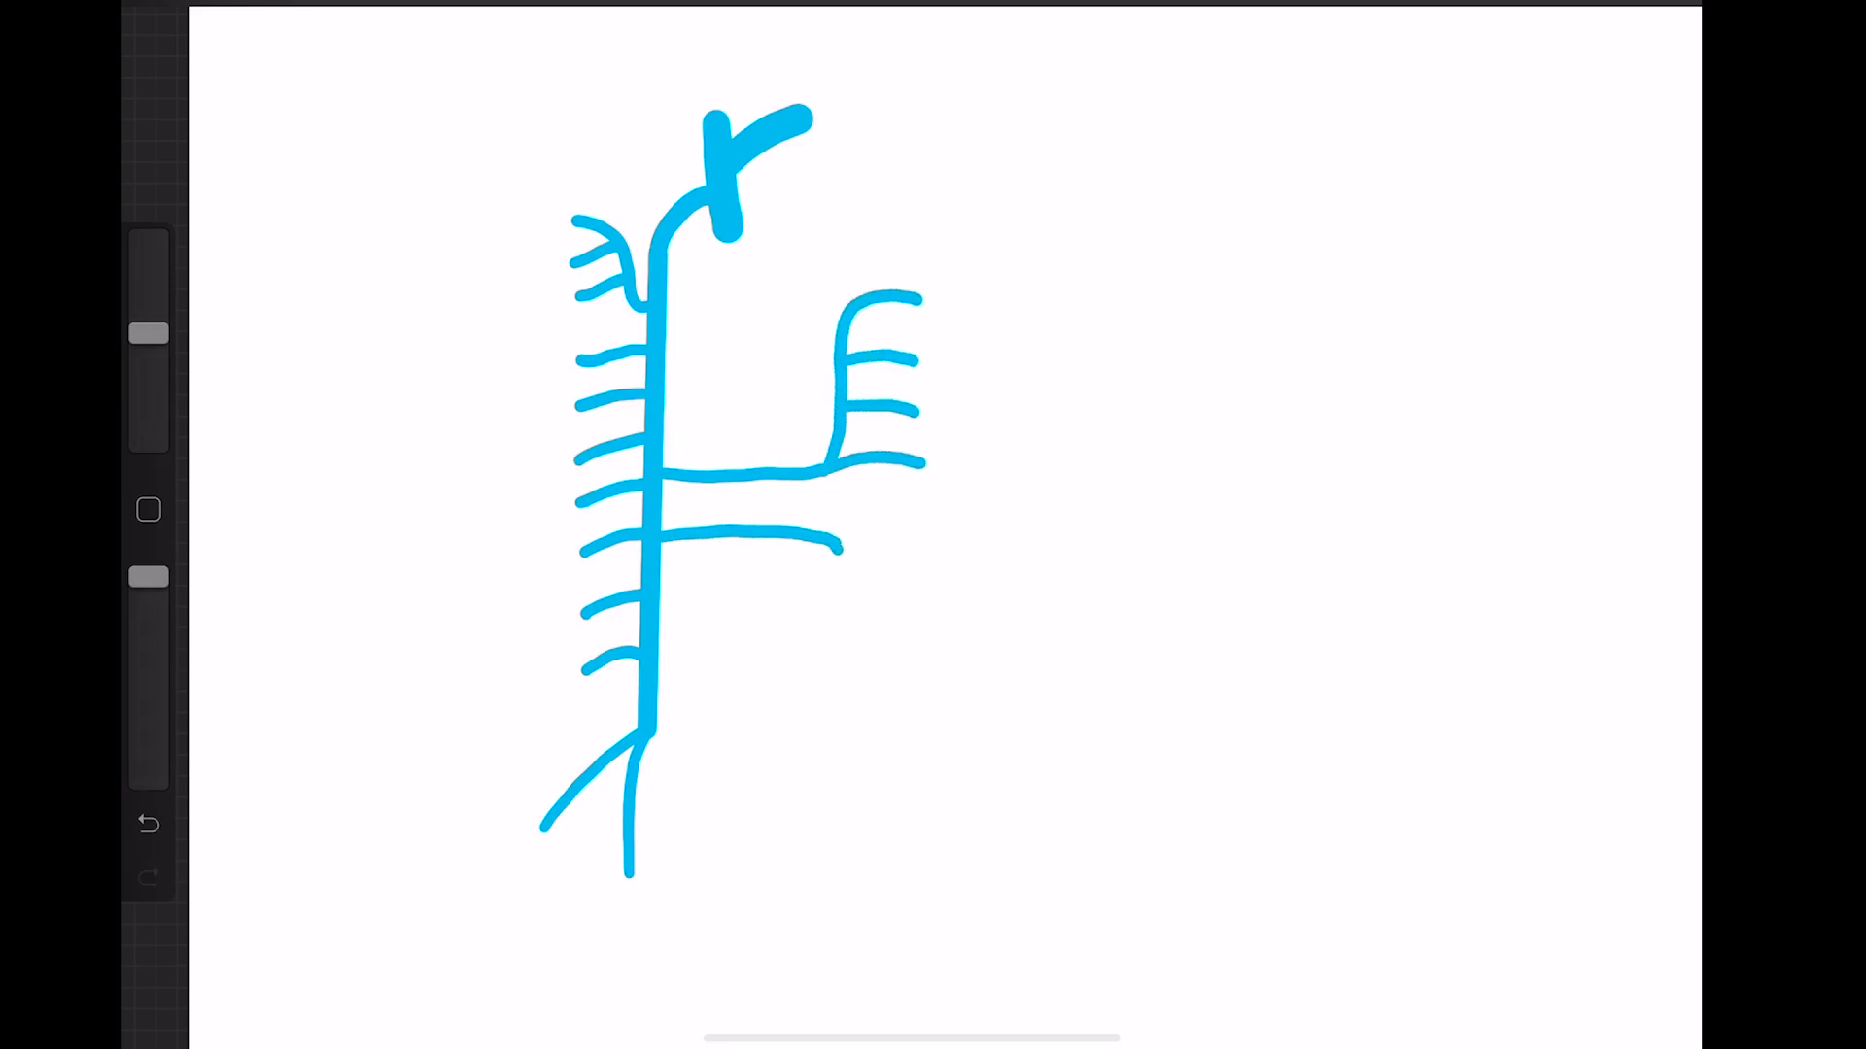
drag(844, 535, 845, 821)
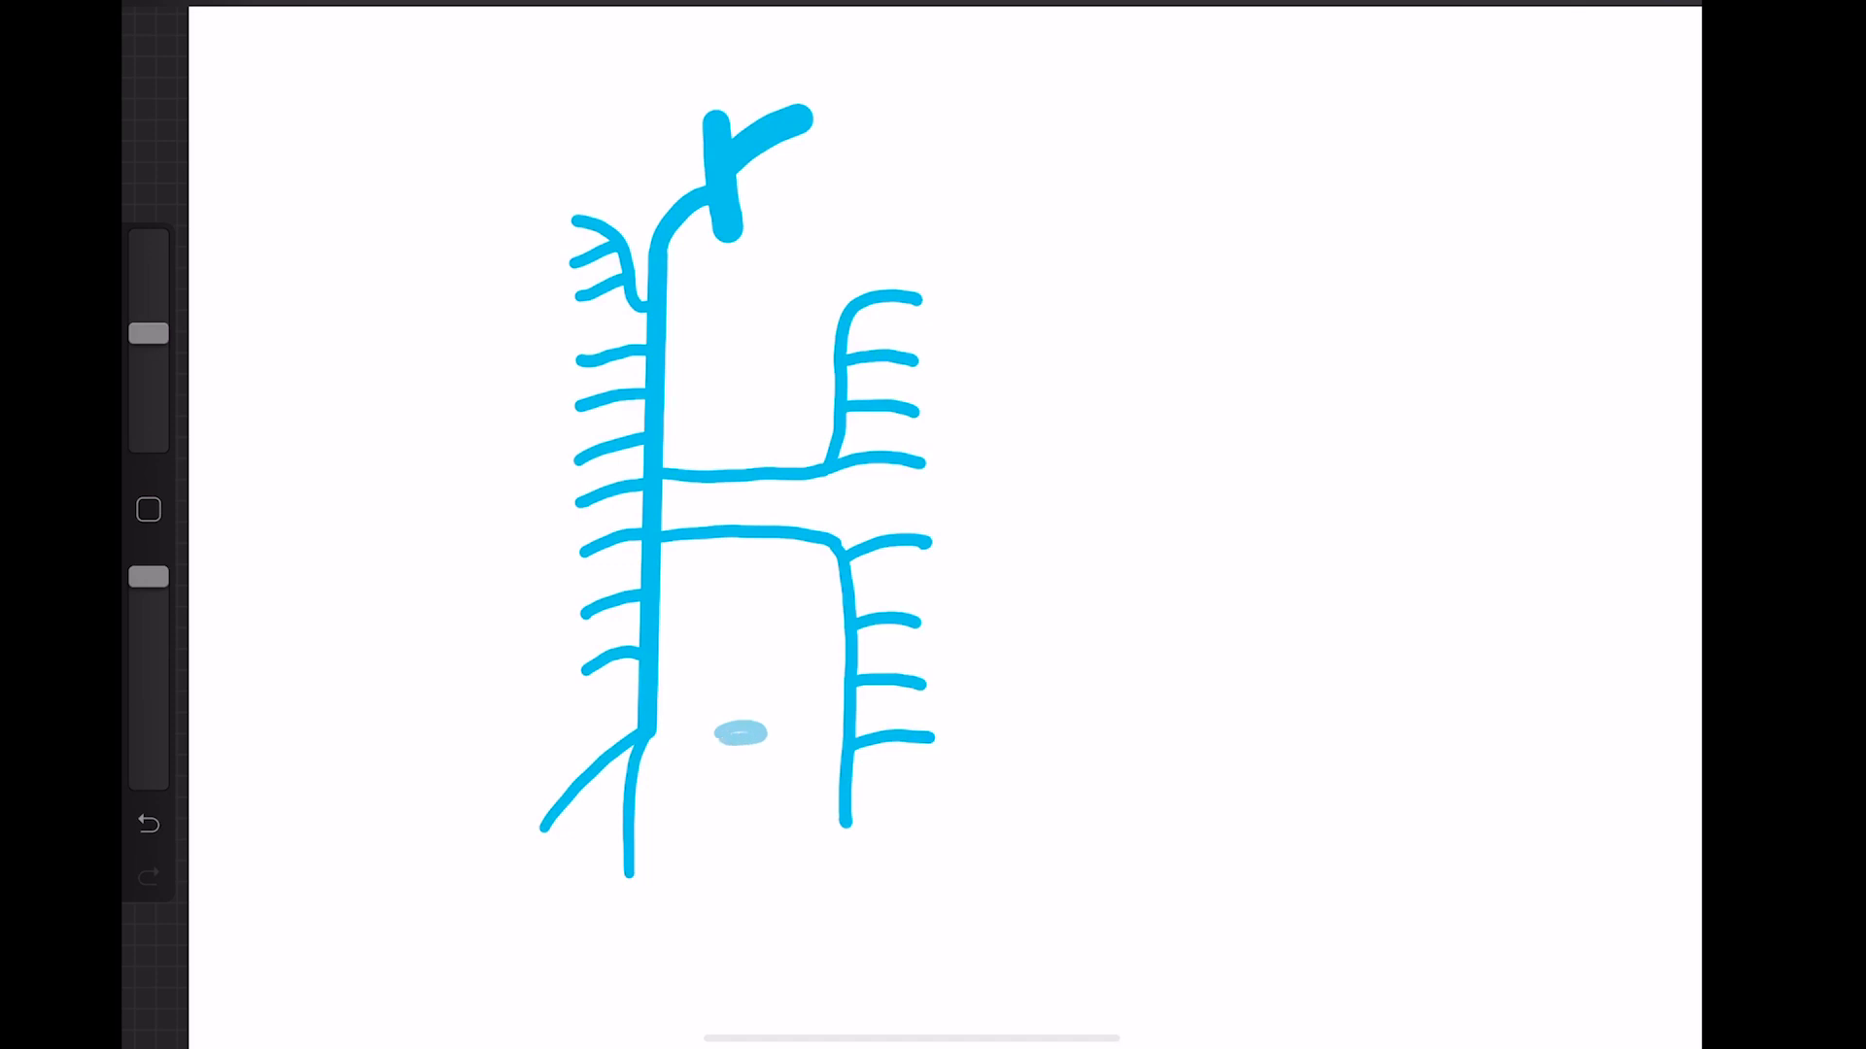
Outline and fill a small pale blue rectangle between the main trunk and the right-hand vessel
drag(762, 726, 738, 845)
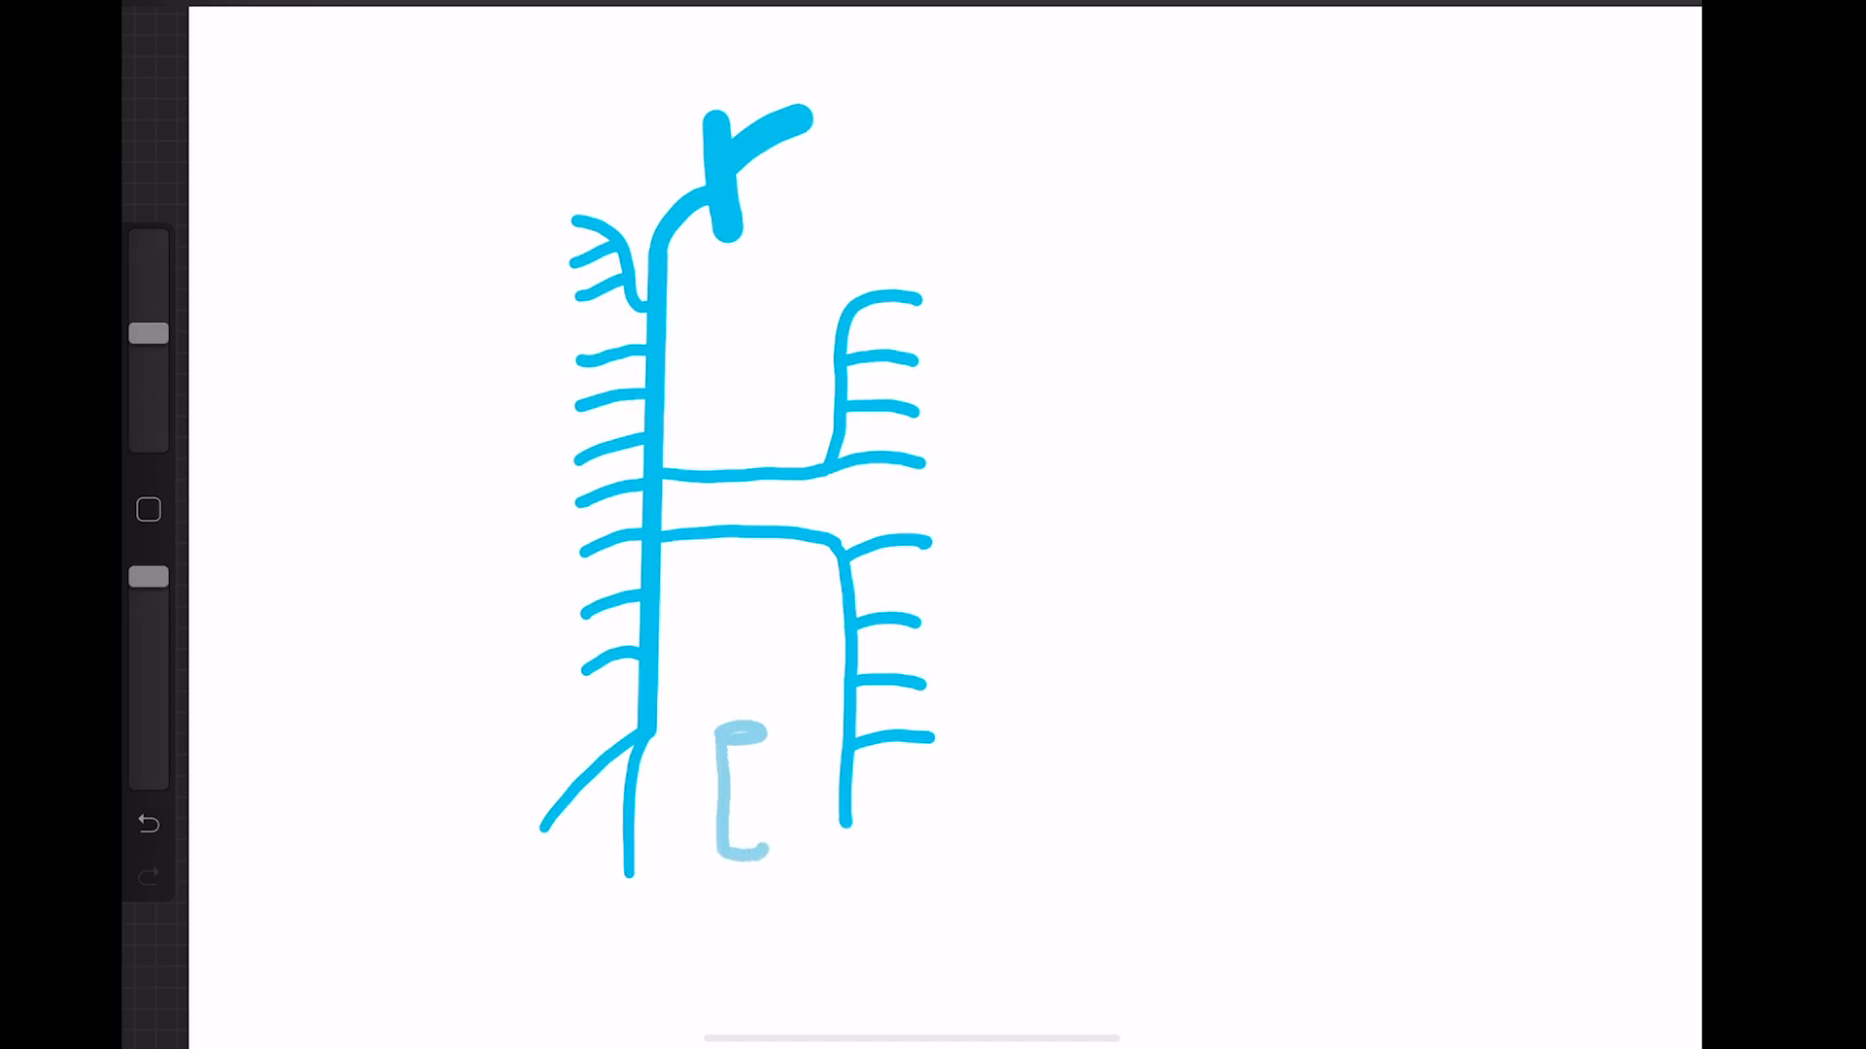
drag(768, 726, 743, 844)
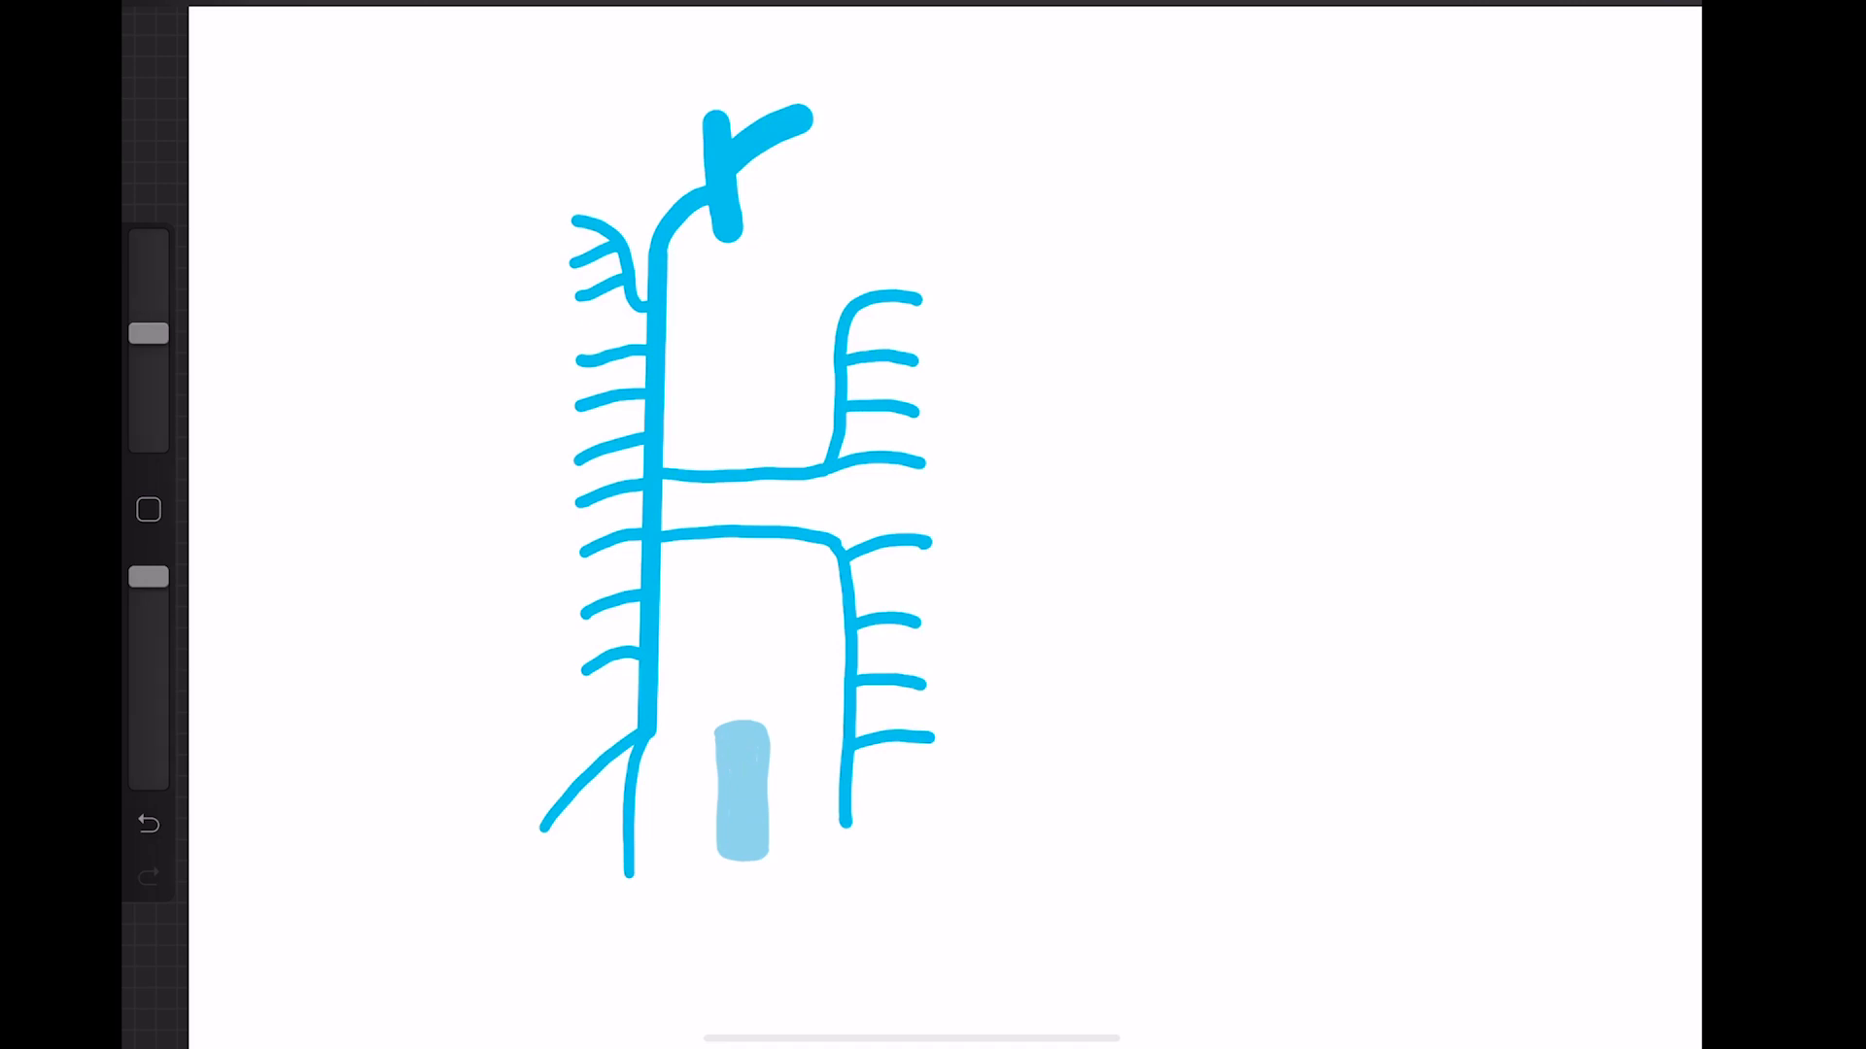
drag(762, 791, 809, 791)
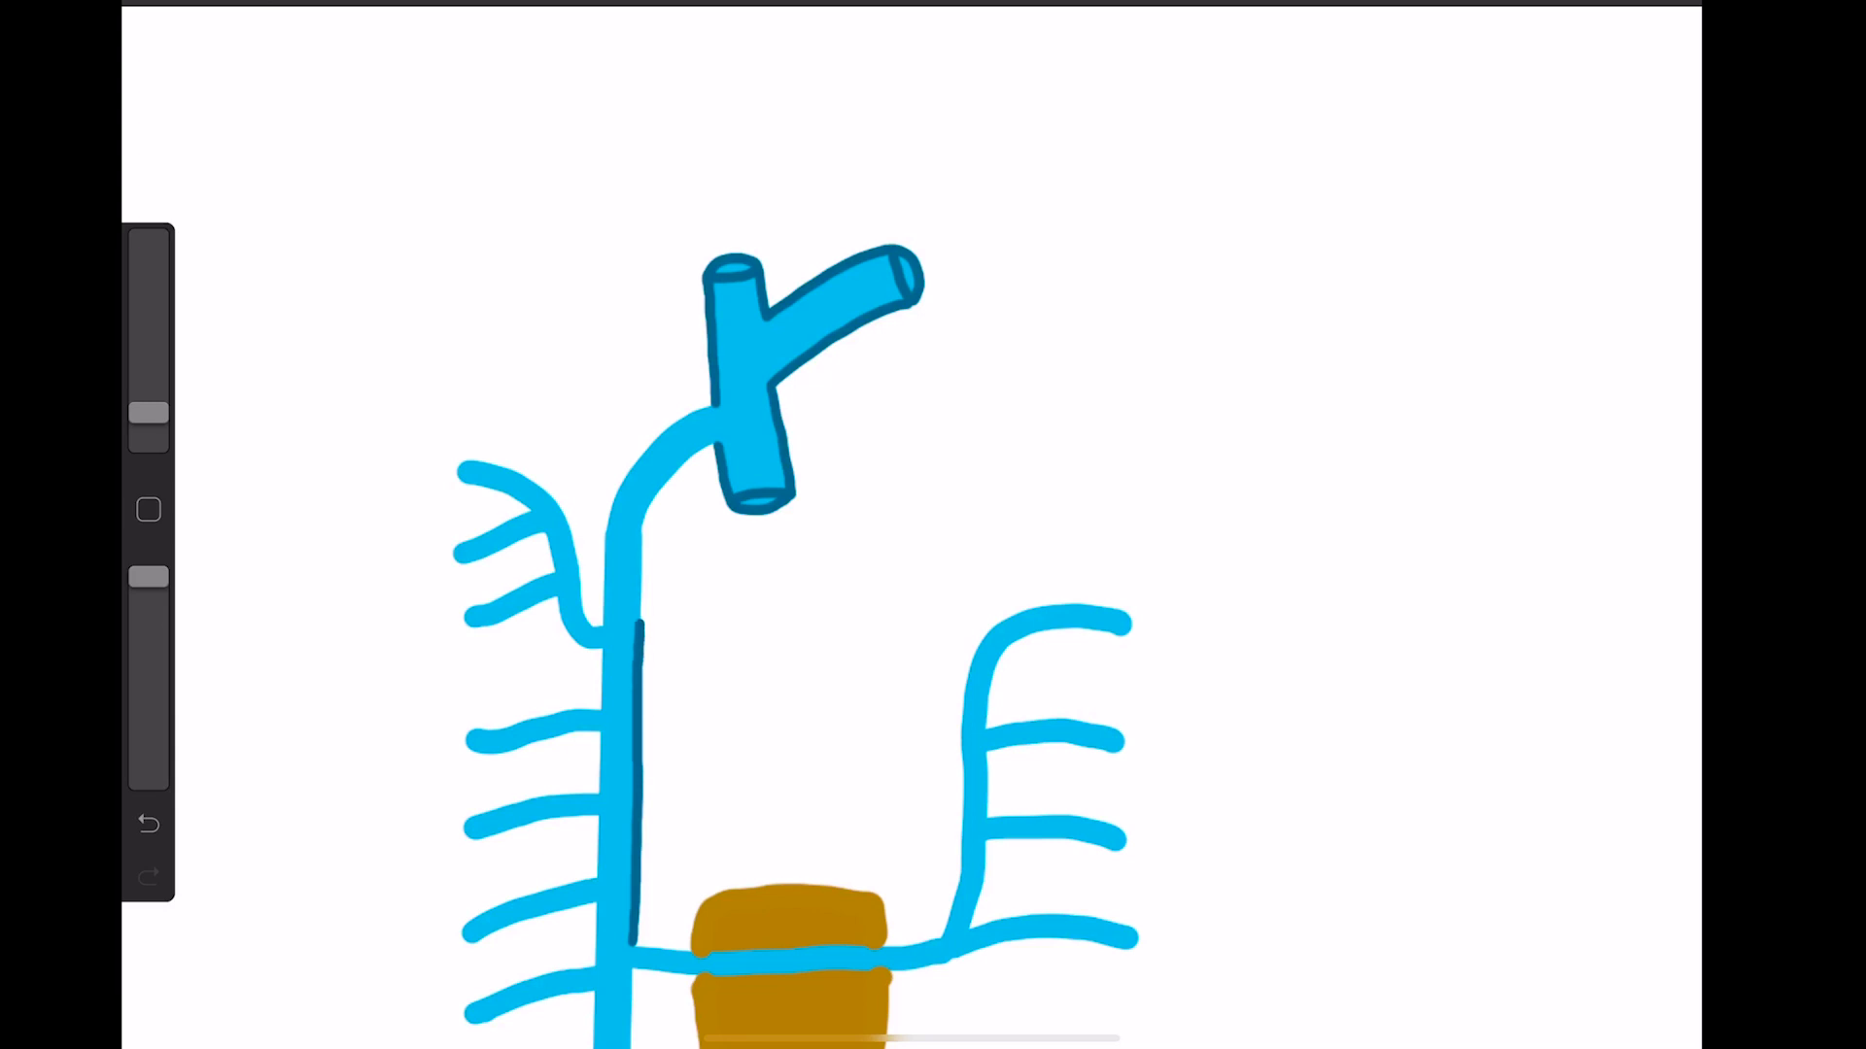
Scroll the canvas while recolouring the block brown and outlining the arch and trunk in dark blue
scroll(down, 3)
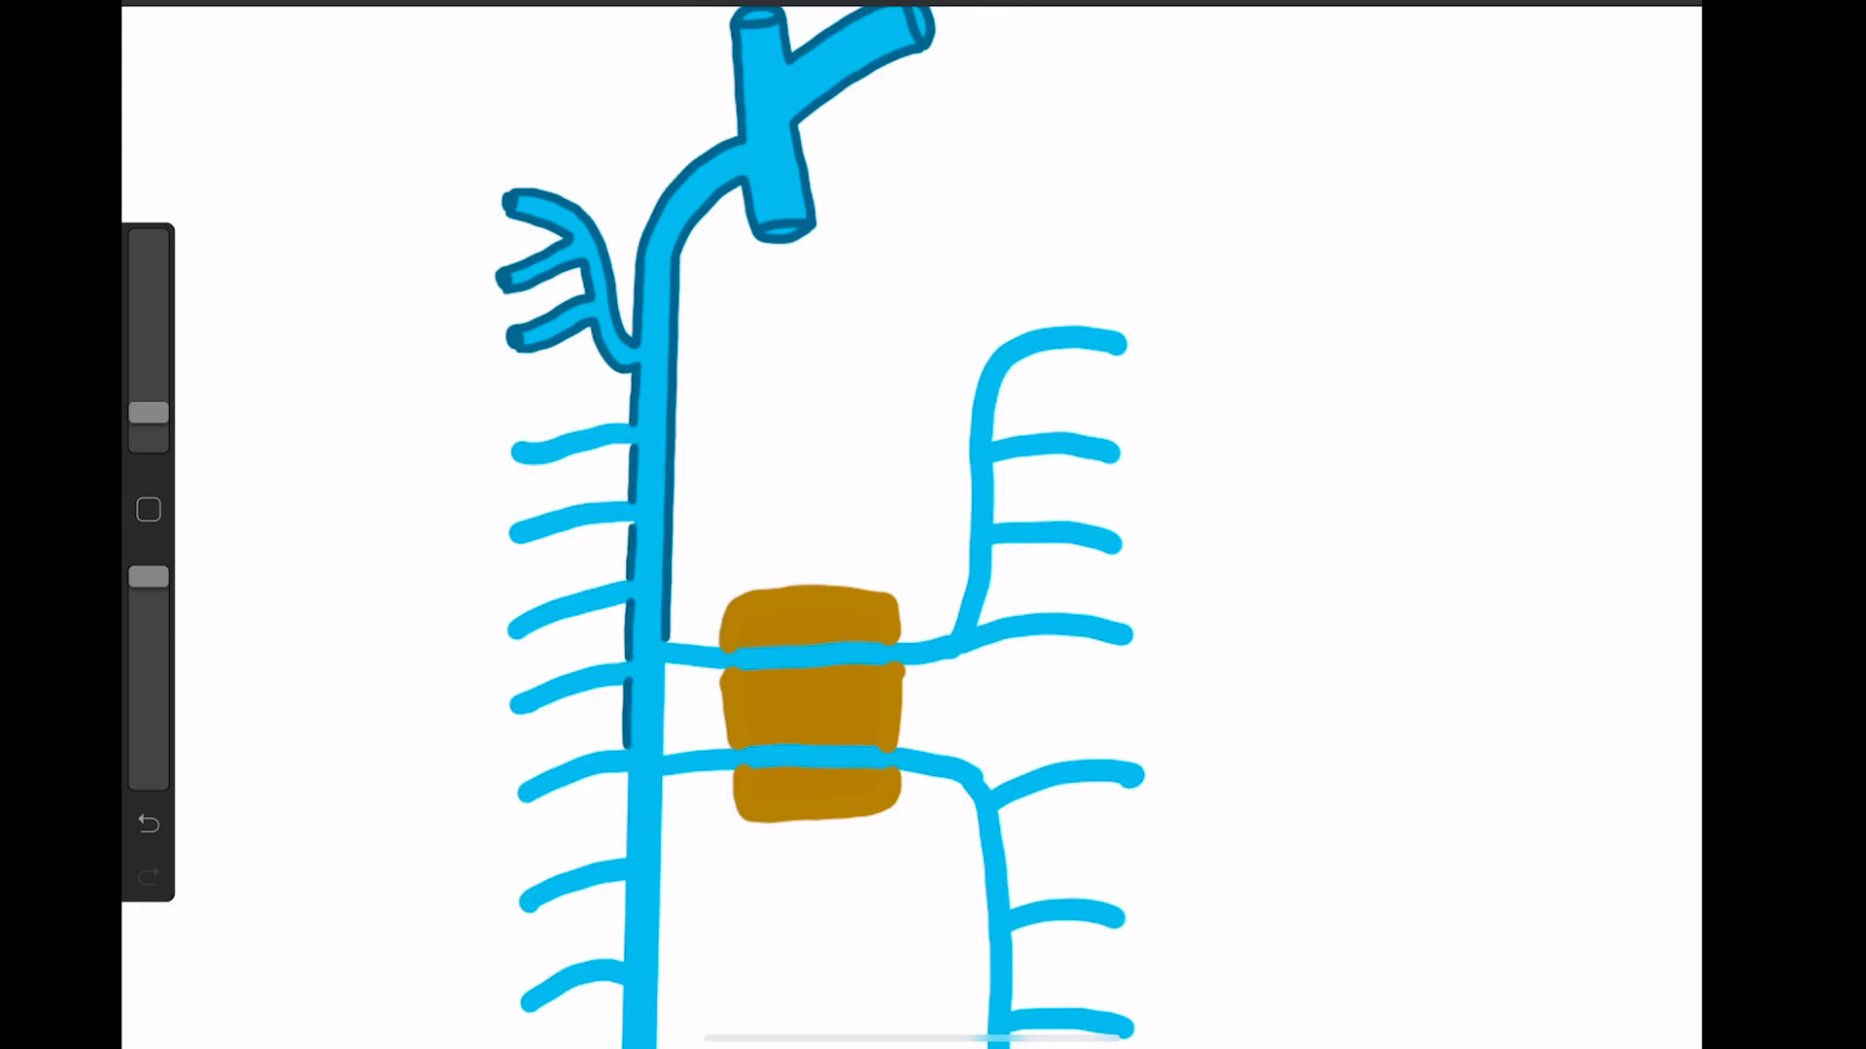